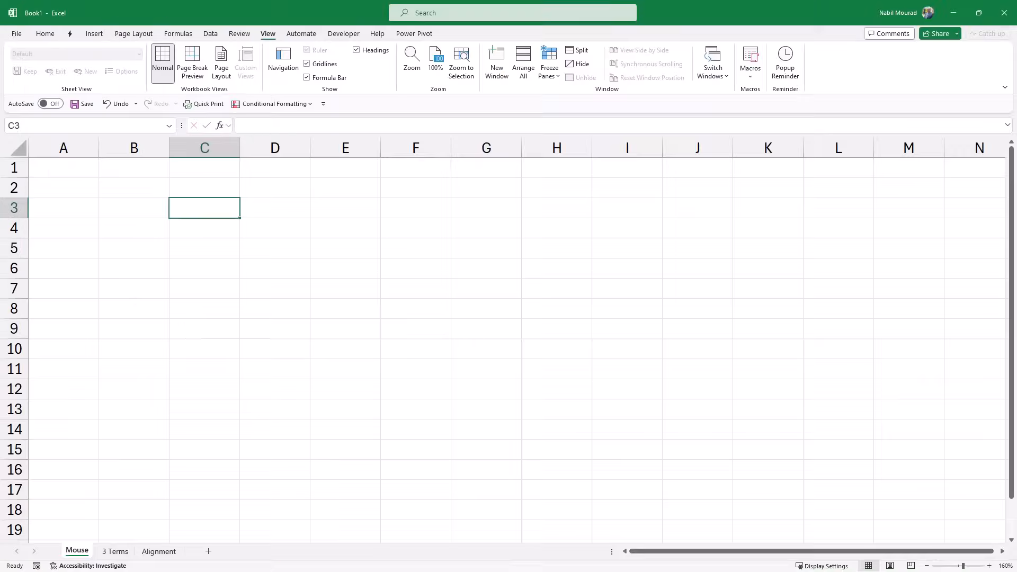
- Enter the first name Nabil into cell C3
{"action": "type", "text": "Nabil"}
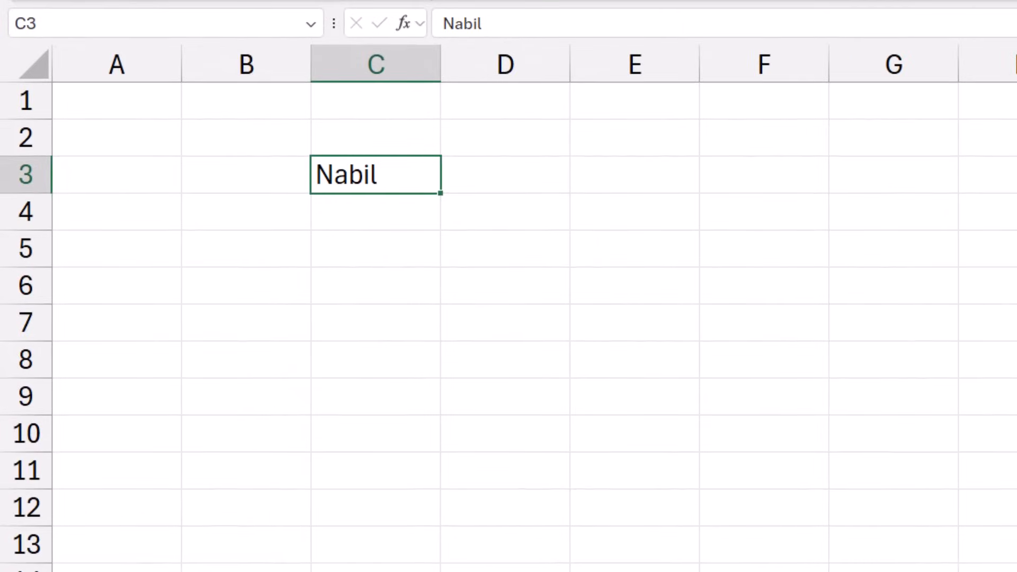
{"action": "mouse_move", "coordinate": [375, 175]}
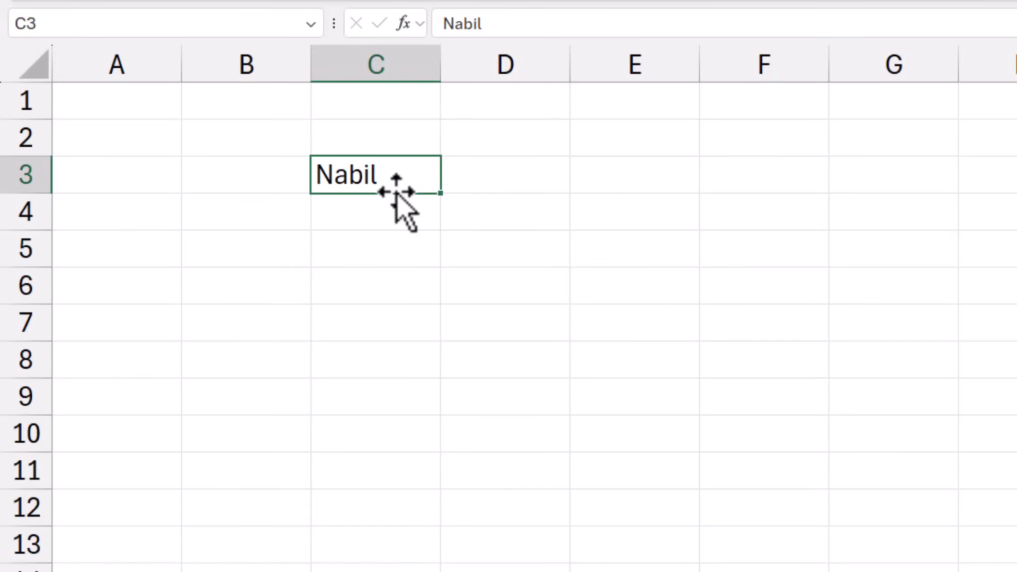
{"action": "mouse_move", "coordinate": [432, 237]}
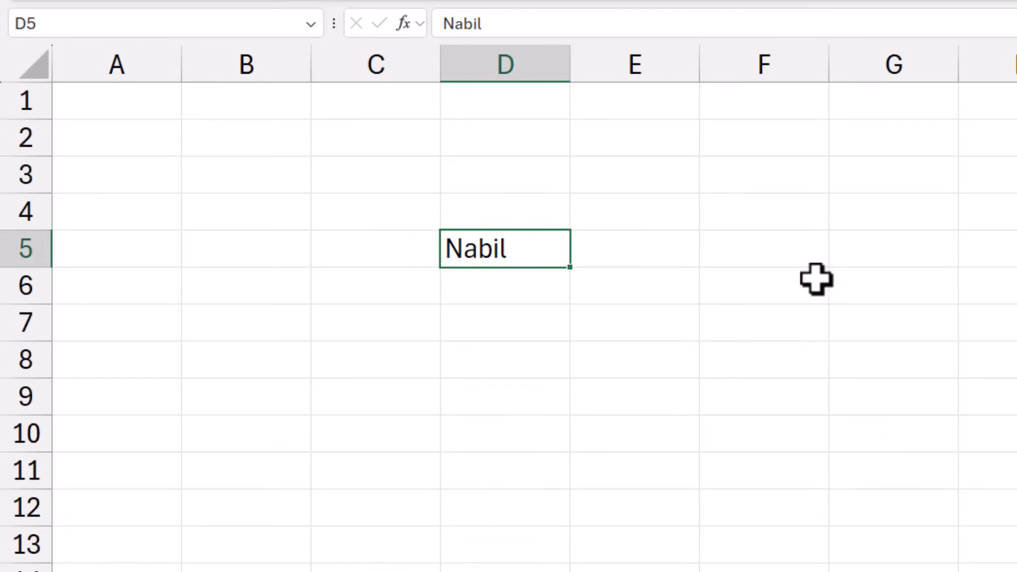
{"action": "mouse_move", "coordinate": [795, 279]}
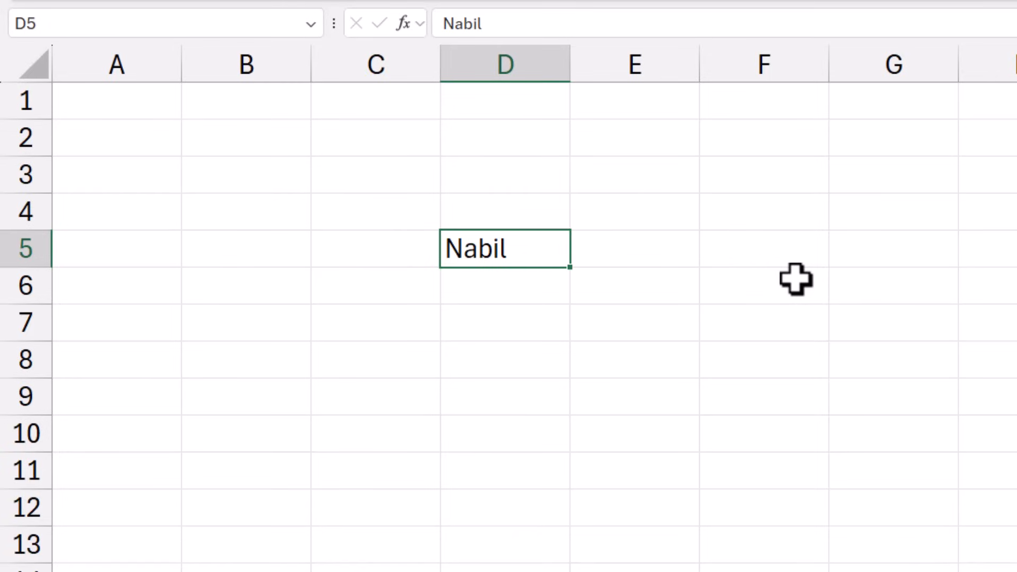
{"action": "mouse_move", "coordinate": [572, 270]}
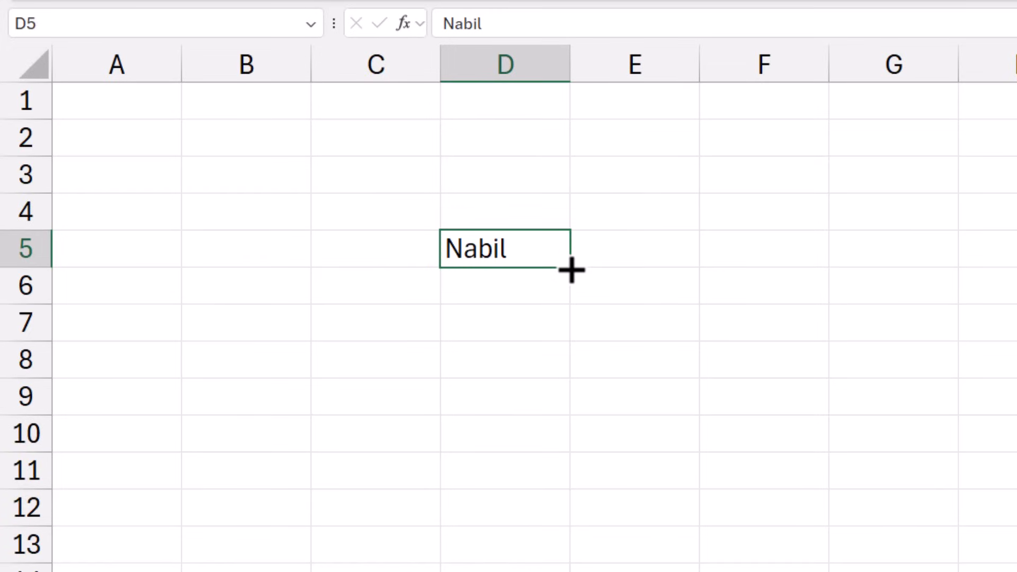
- Copy the name in D5 down the column so D5 through D11 all hold it
{"action": "left_click_drag", "start_coordinate": [571, 269], "coordinate": [565, 486]}
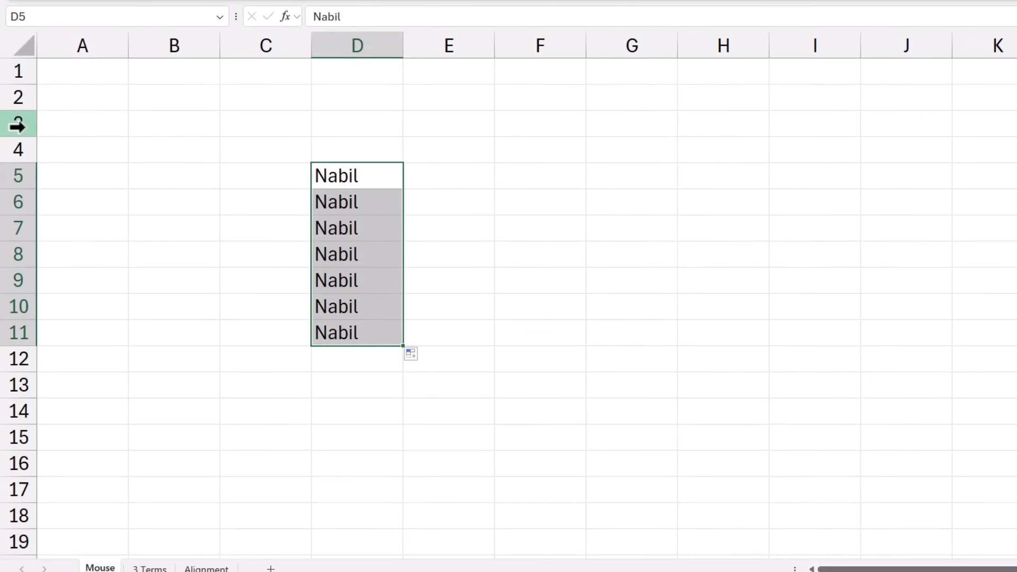
- Show the 3 Terms sheet with its Date, CarType and Sales tables
{"action": "left_click", "coordinate": [148, 567]}
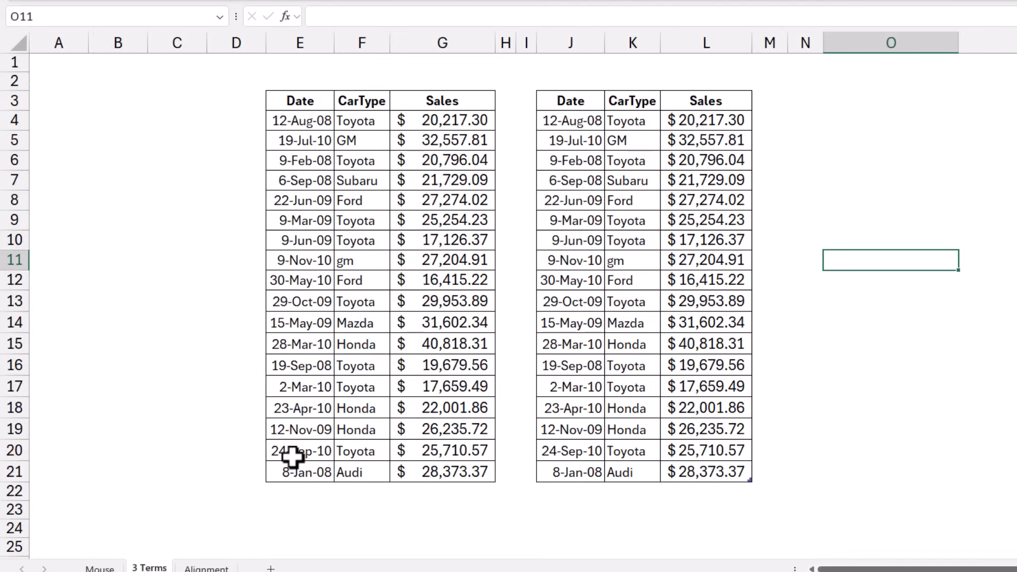
{"action": "mouse_move", "coordinate": [94, 161]}
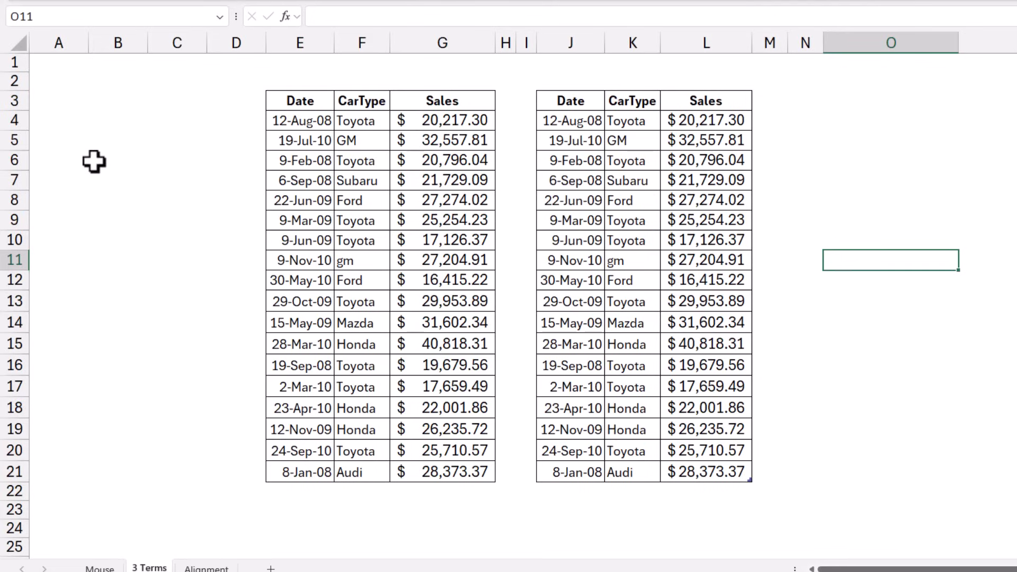
{"action": "left_click_drag", "start_coordinate": [117, 160], "coordinate": [177, 260]}
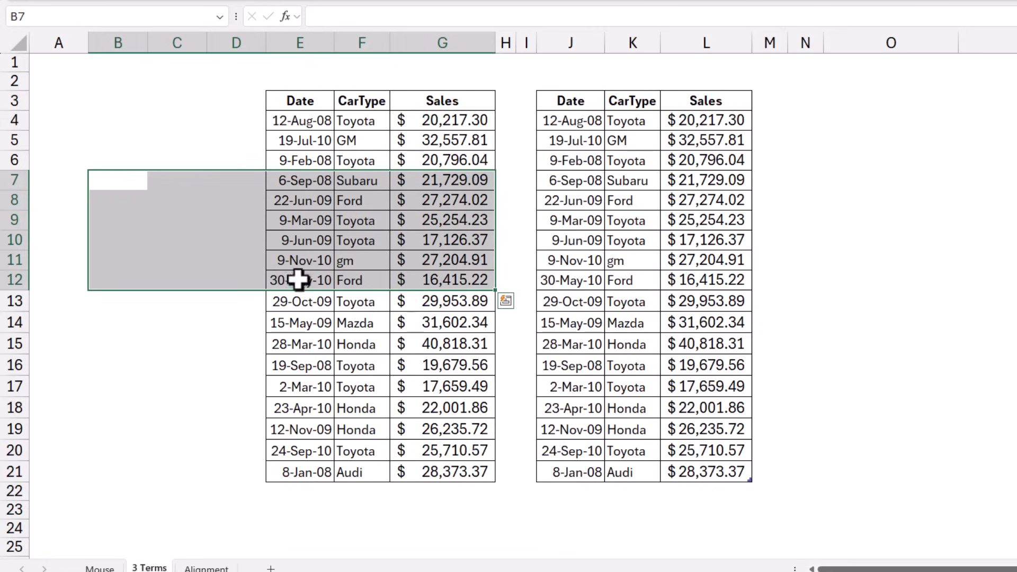
{"action": "left_click", "coordinate": [117, 180]}
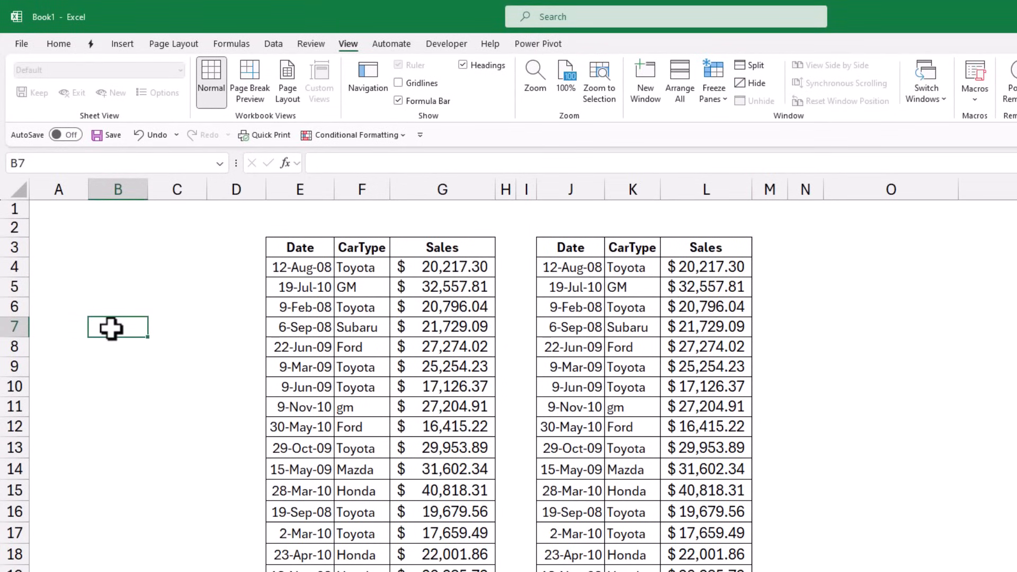
{"action": "mouse_move", "coordinate": [309, 287]}
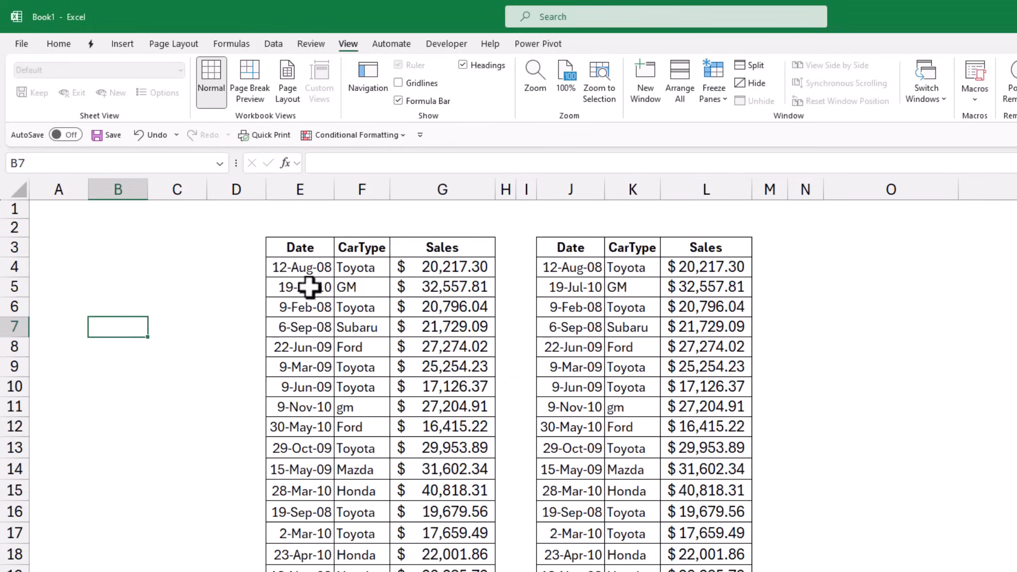
{"action": "left_click", "coordinate": [361, 287]}
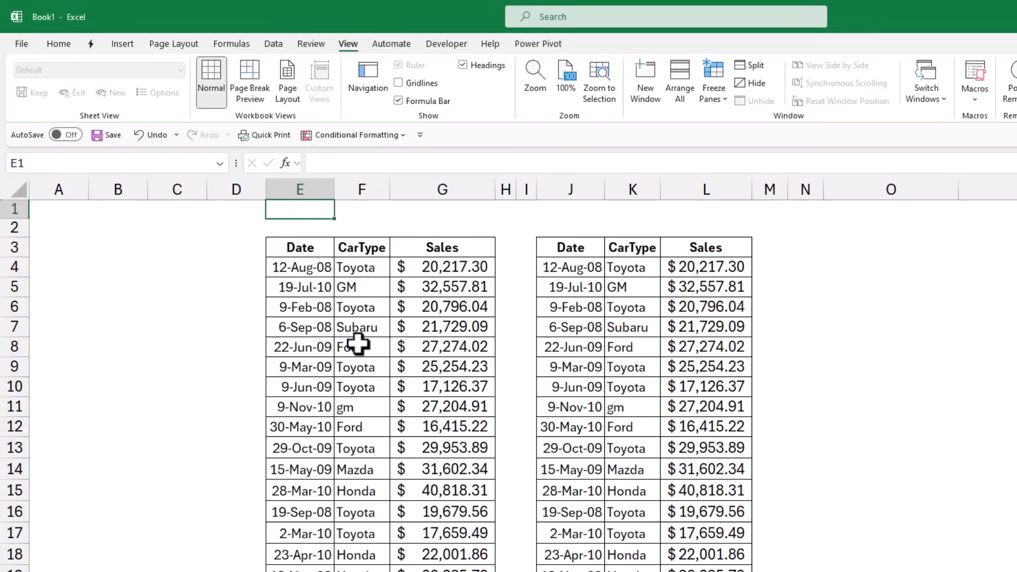
{"action": "mouse_move", "coordinate": [632, 307]}
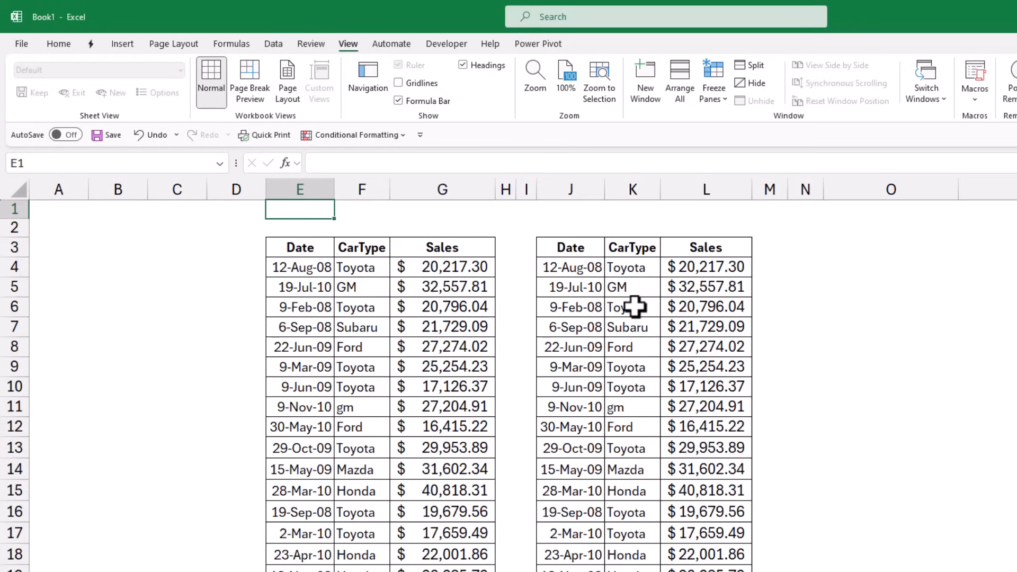
{"action": "left_click", "coordinate": [631, 307]}
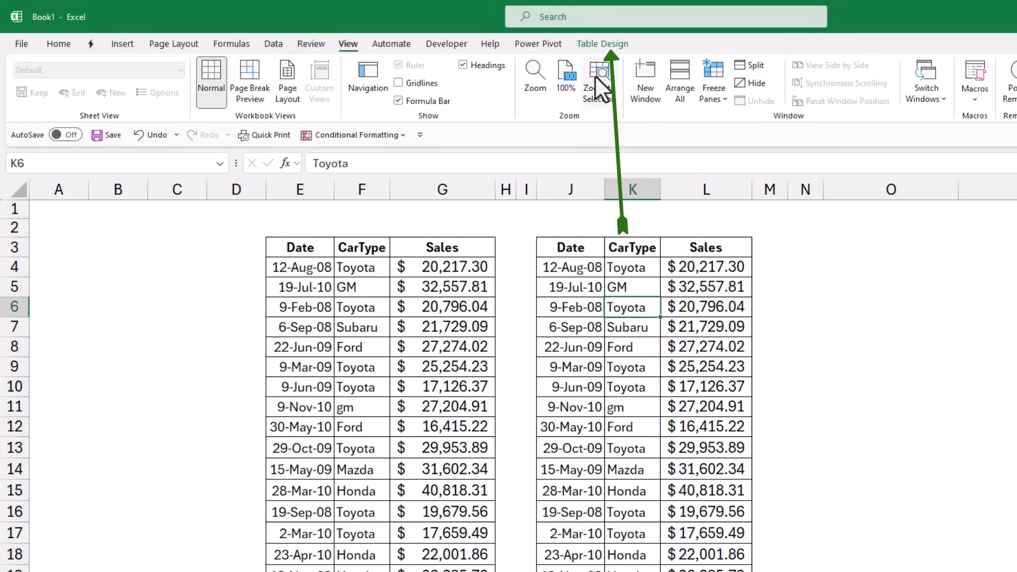
{"action": "left_click", "coordinate": [602, 43]}
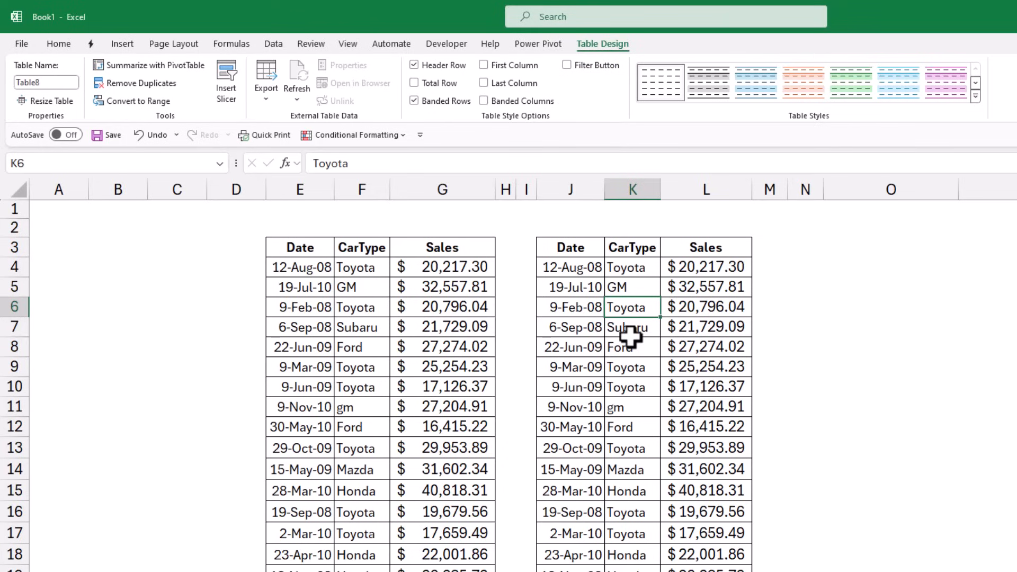
{"action": "left_click", "coordinate": [805, 328]}
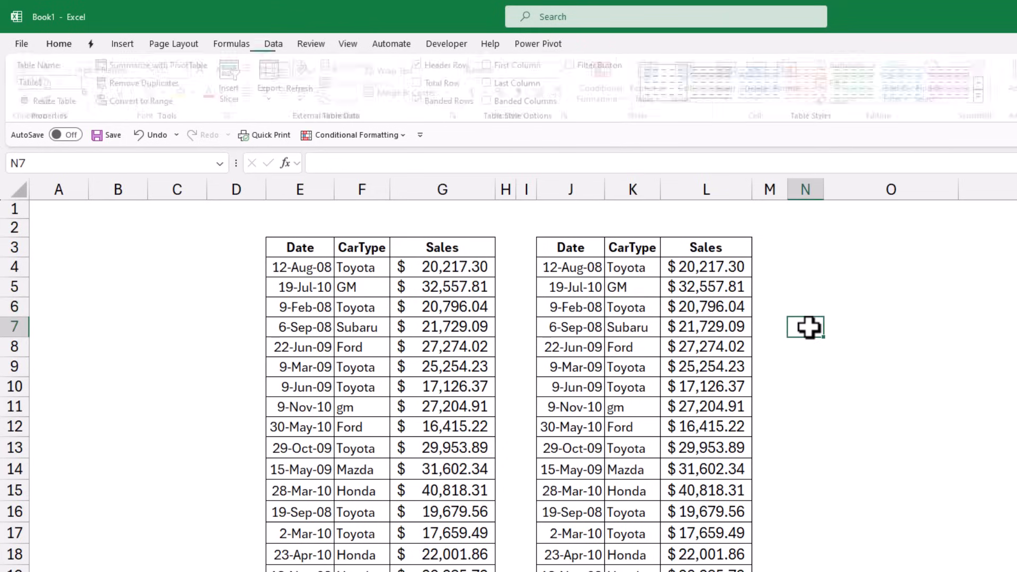
{"action": "left_click", "coordinate": [58, 44]}
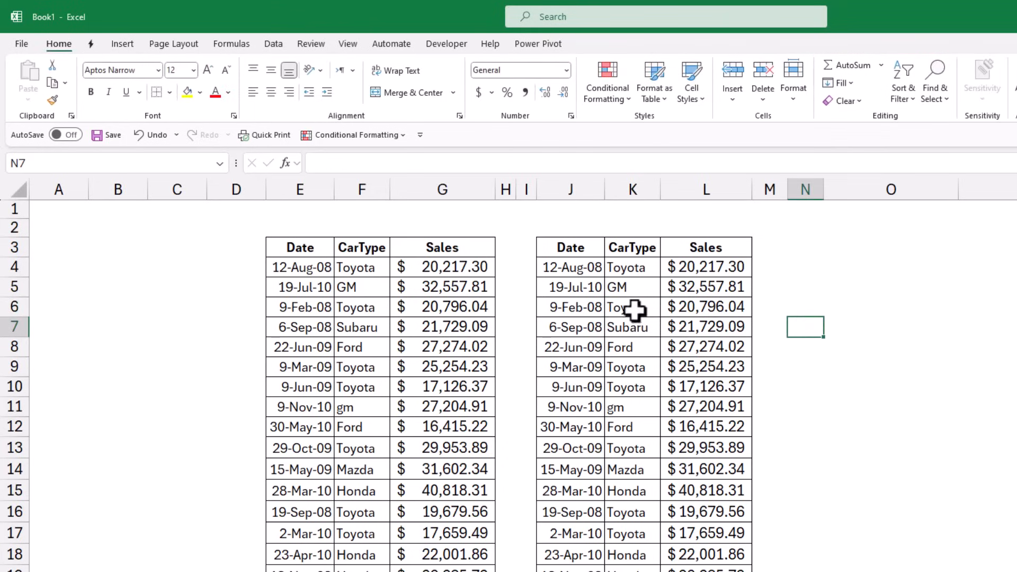
{"action": "left_click", "coordinate": [632, 308]}
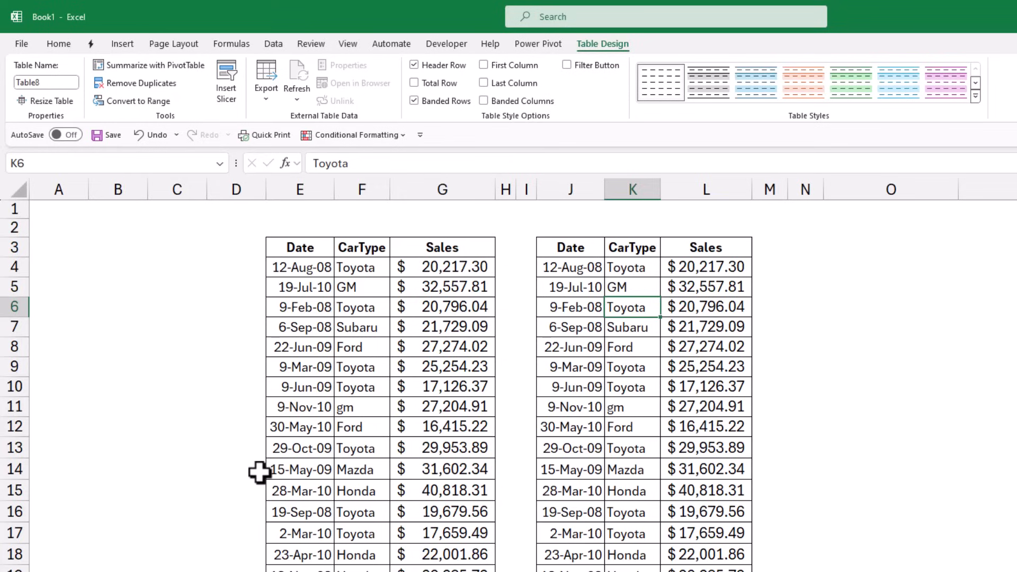
{"action": "mouse_move", "coordinate": [198, 473]}
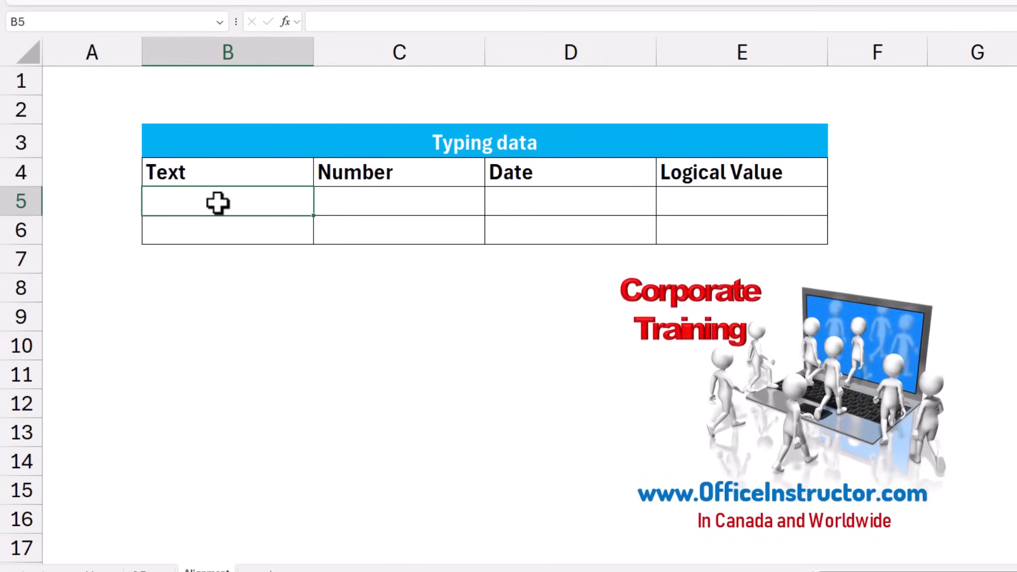
- Enter Nabil, 456, today's date via Ctrl+; and true across the first Typing data row
{"action": "type", "text": "Nabil"}
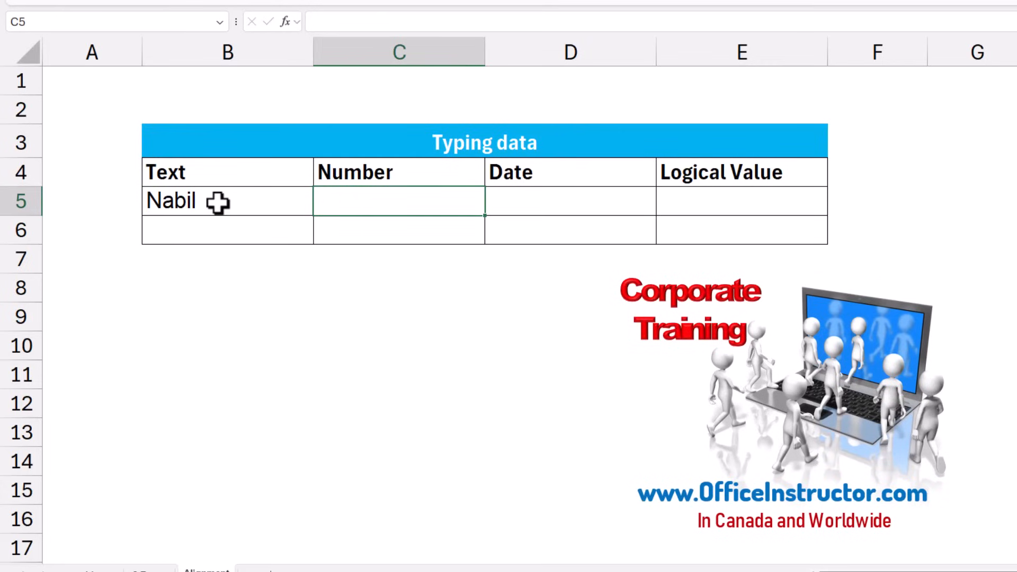
{"action": "type", "text": "456"}
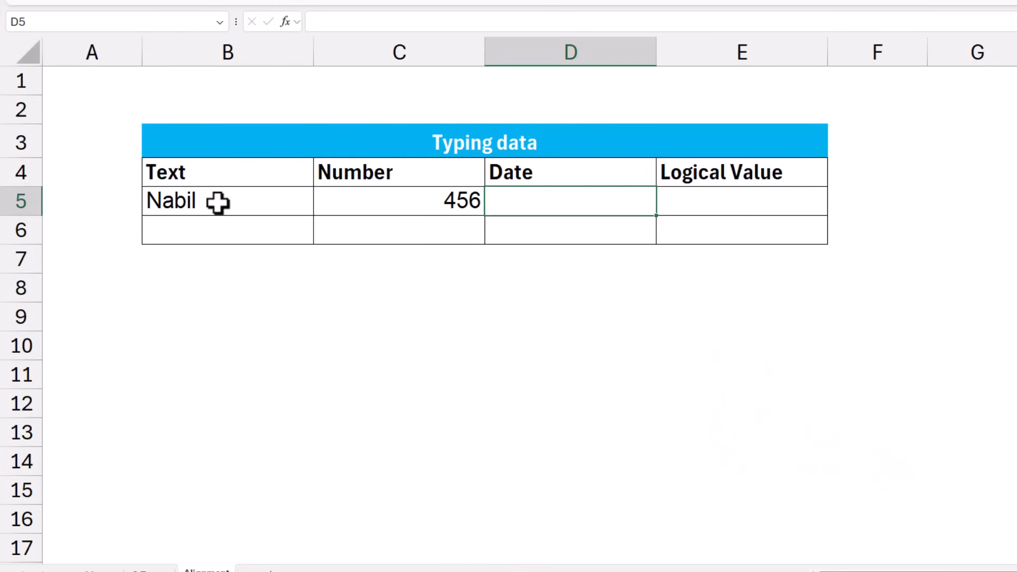
{"action": "key", "text": "ctrl+;"}
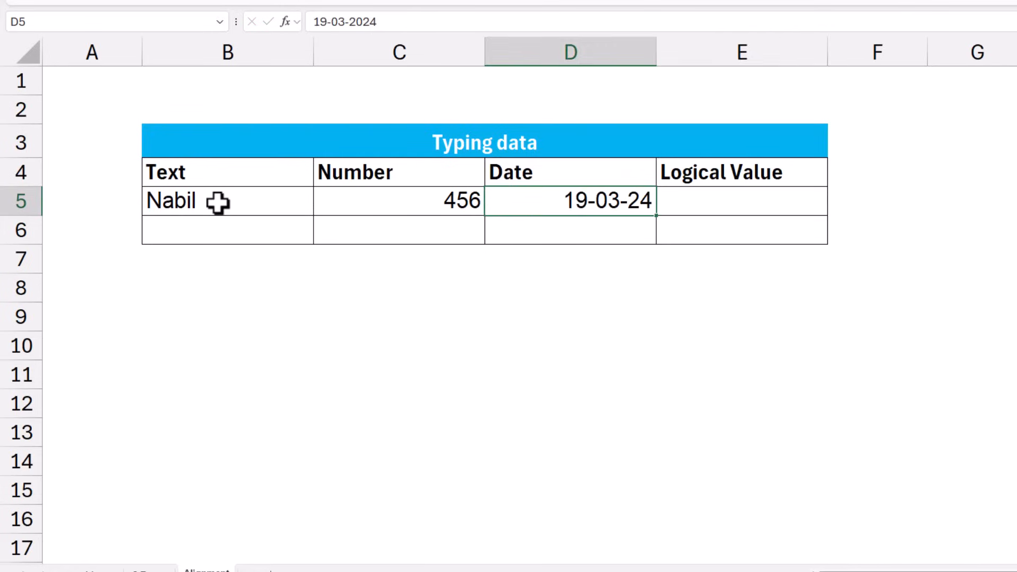
{"action": "left_click", "coordinate": [742, 201]}
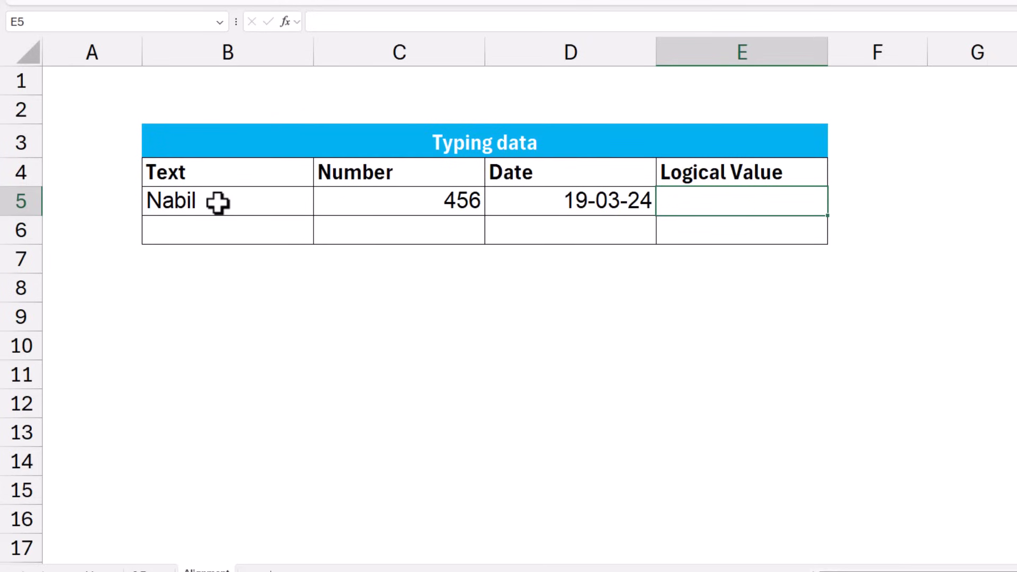
{"action": "type", "text": "true"}
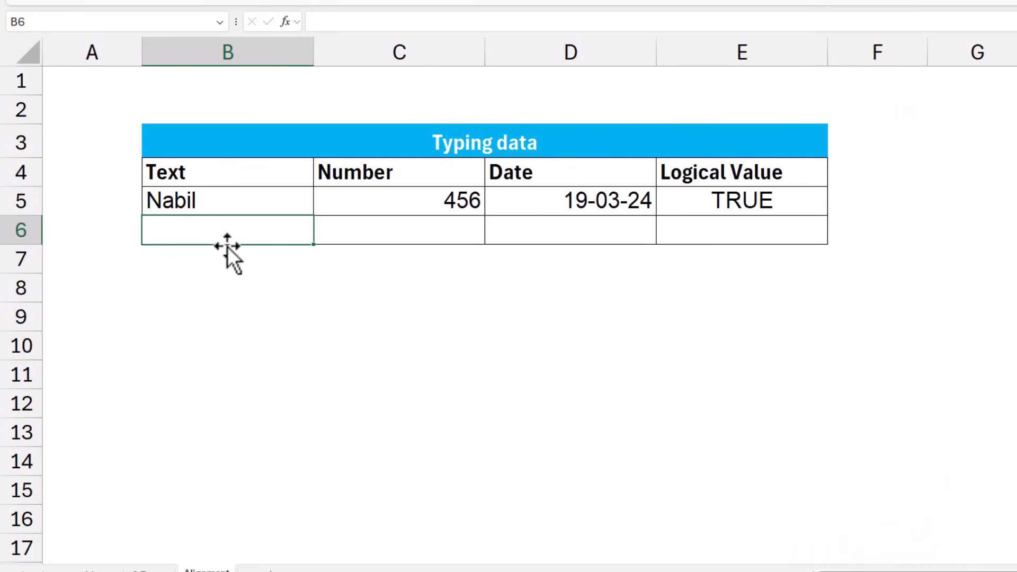
{"action": "mouse_move", "coordinate": [214, 345]}
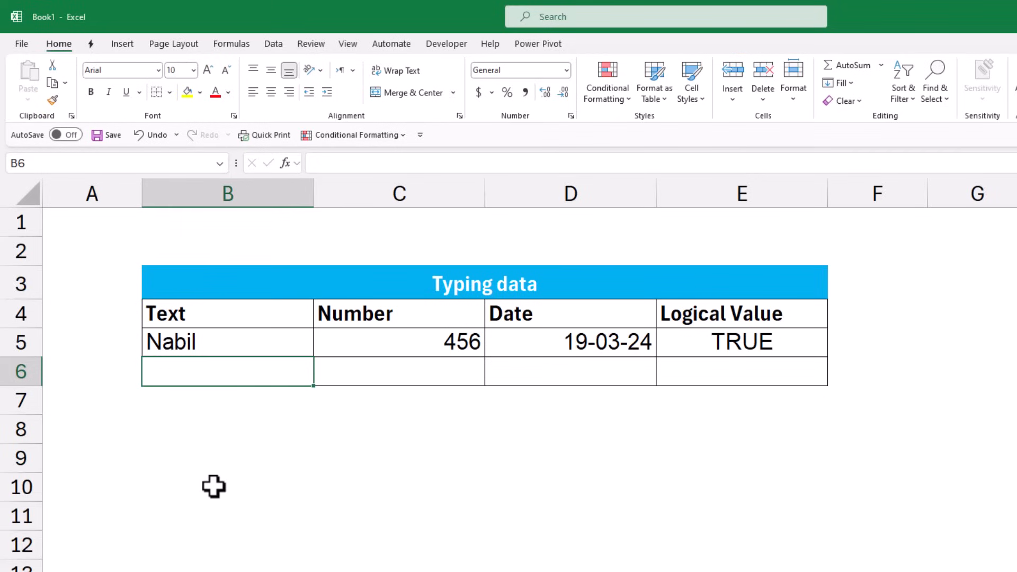
- Format the D5 date as General so it shows the serial number 45370
{"action": "left_click", "coordinate": [570, 342]}
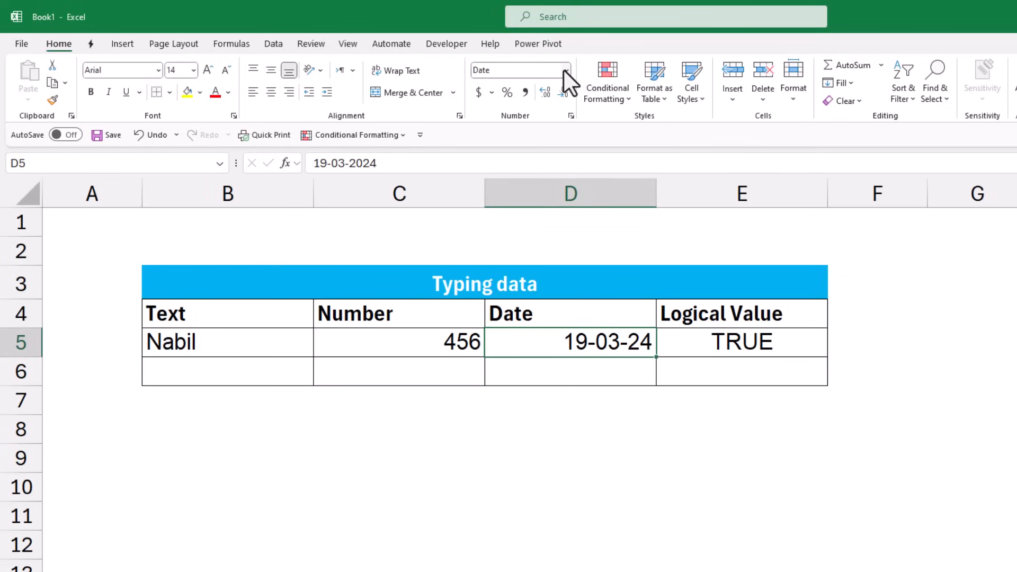
{"action": "left_click", "coordinate": [565, 70]}
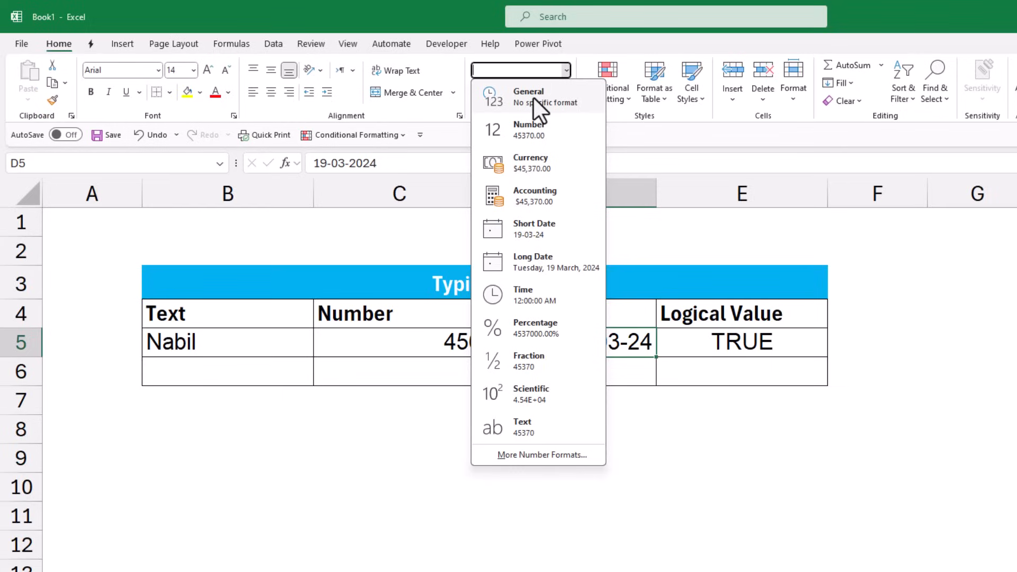
{"action": "left_click", "coordinate": [529, 91]}
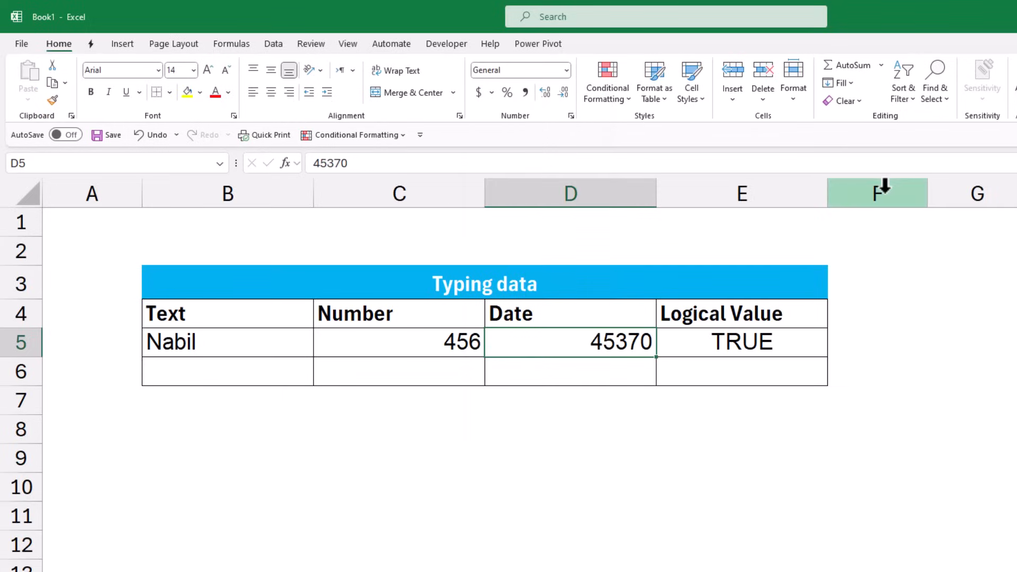